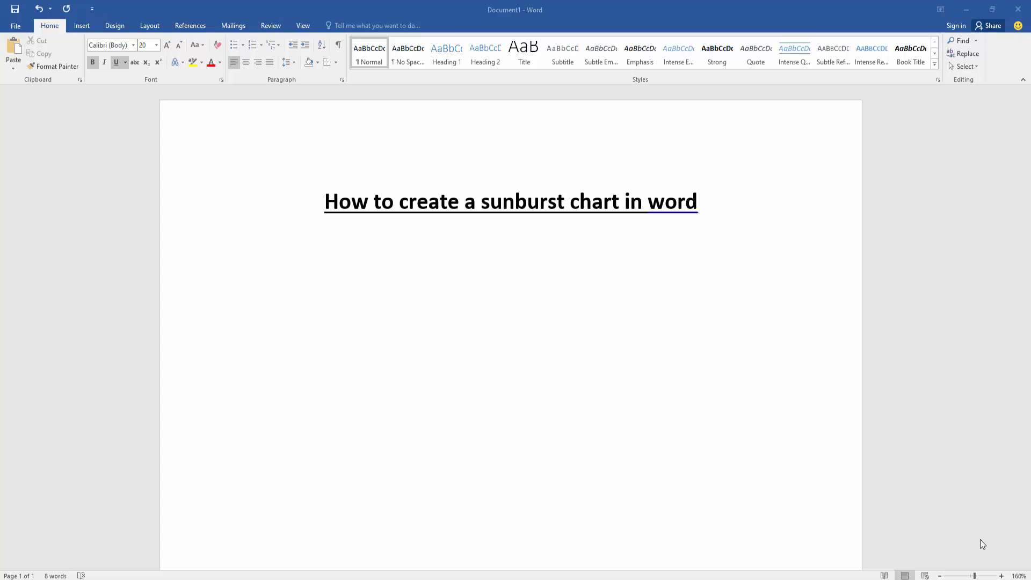
mouse_move(396, 272)
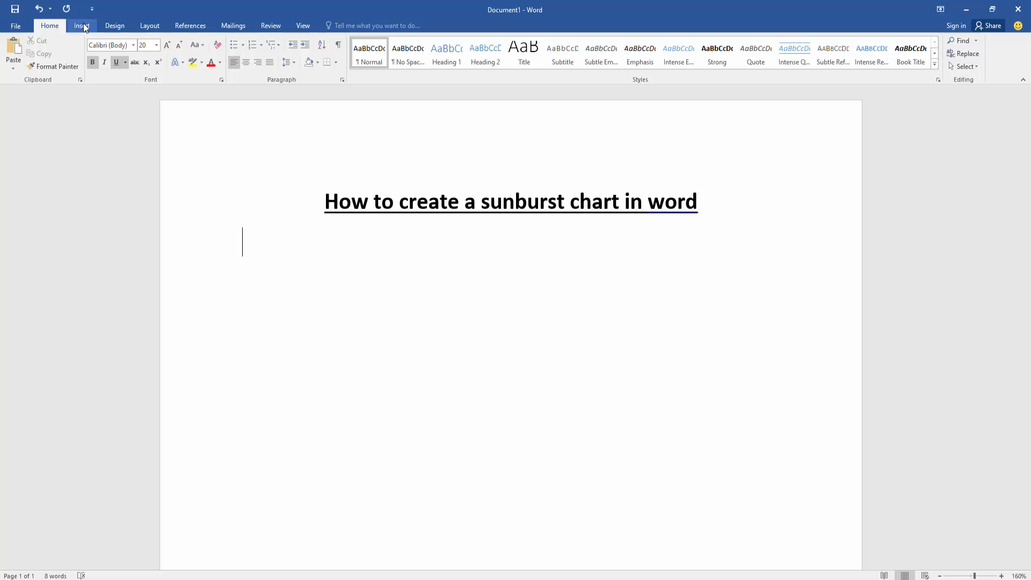
- Insert a Sunburst chart with sample branch, stem and leaf data below the title
left_click(82, 26)
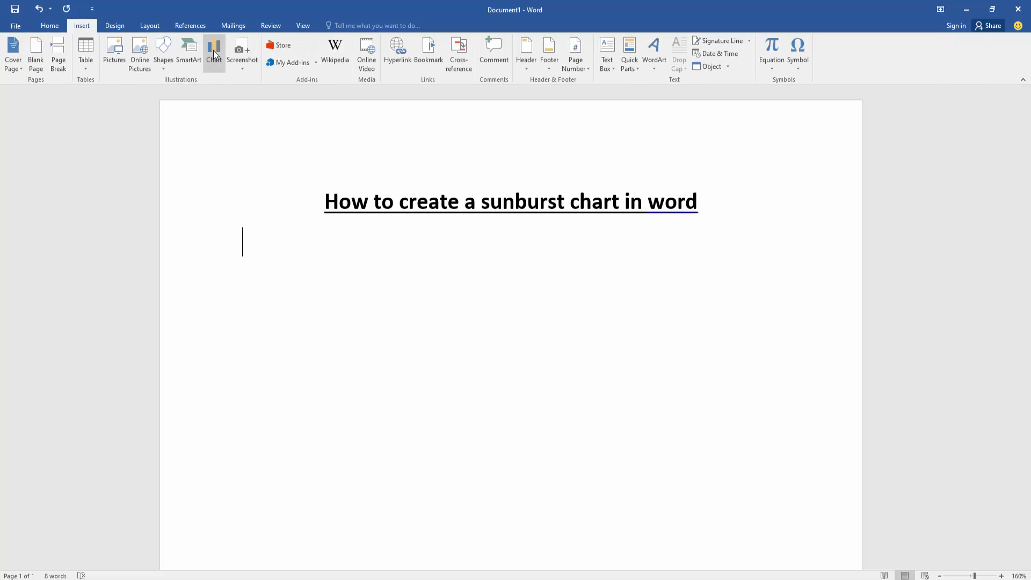
left_click(214, 53)
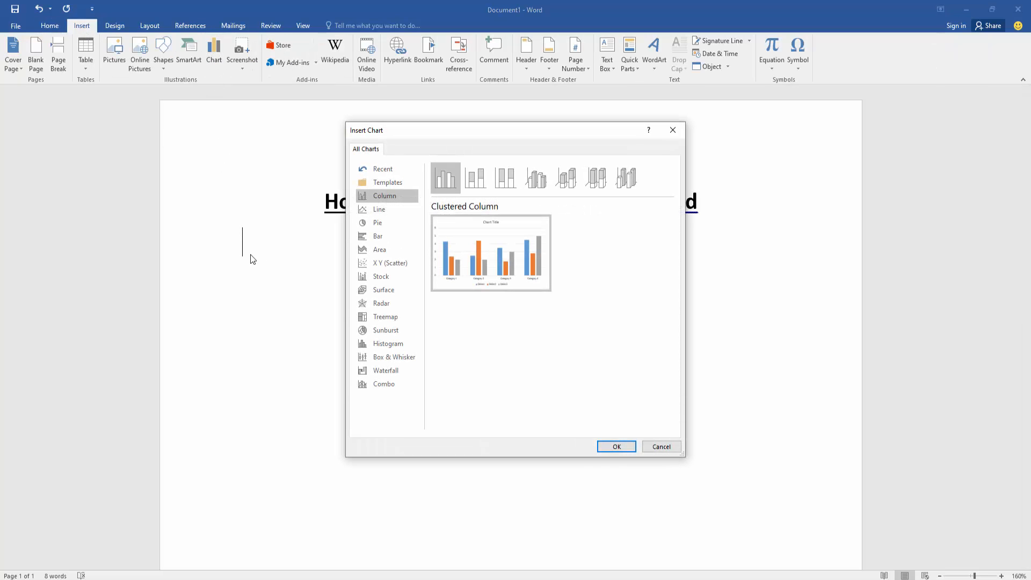
mouse_move(386, 330)
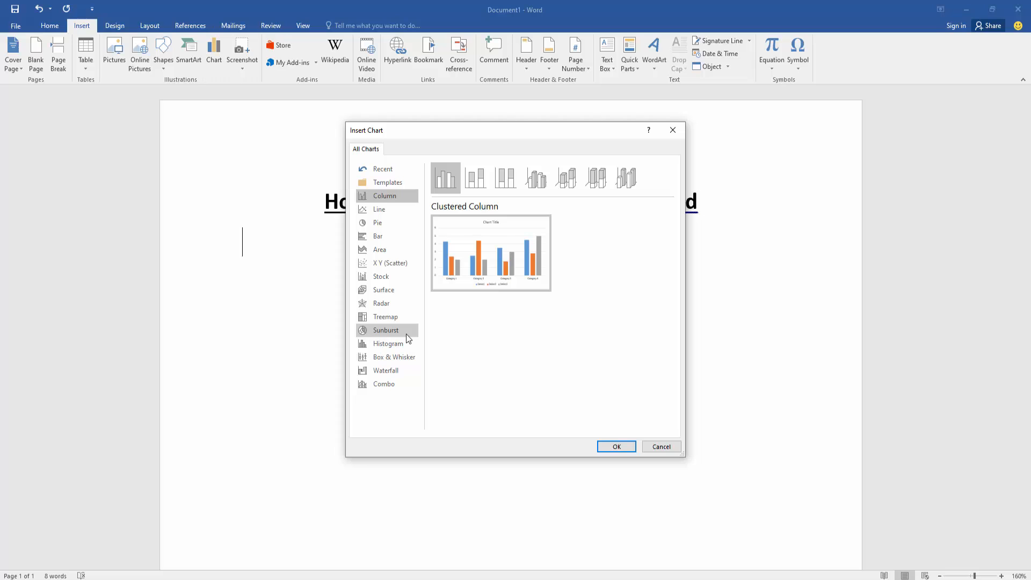
left_click(386, 330)
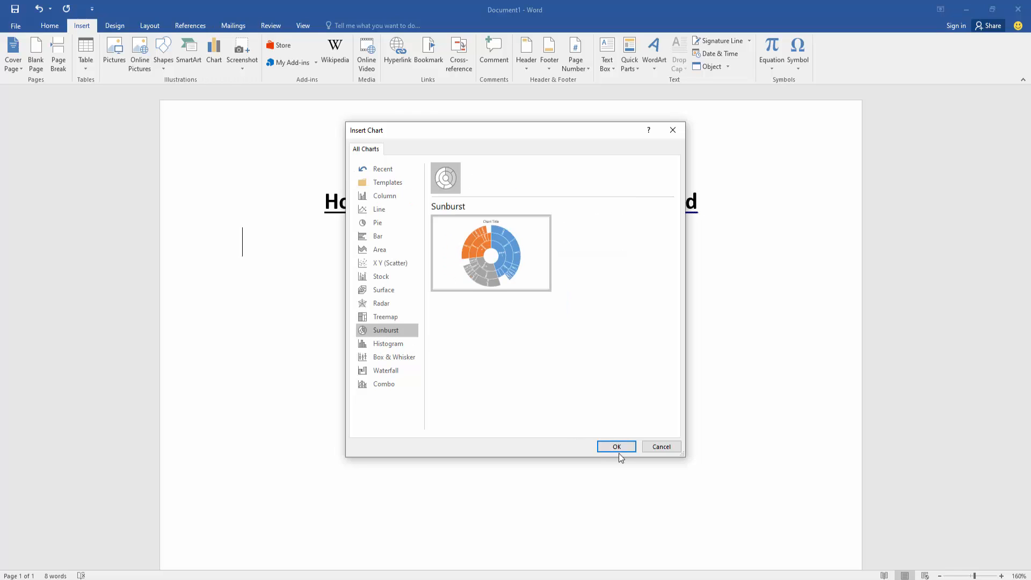
left_click(617, 446)
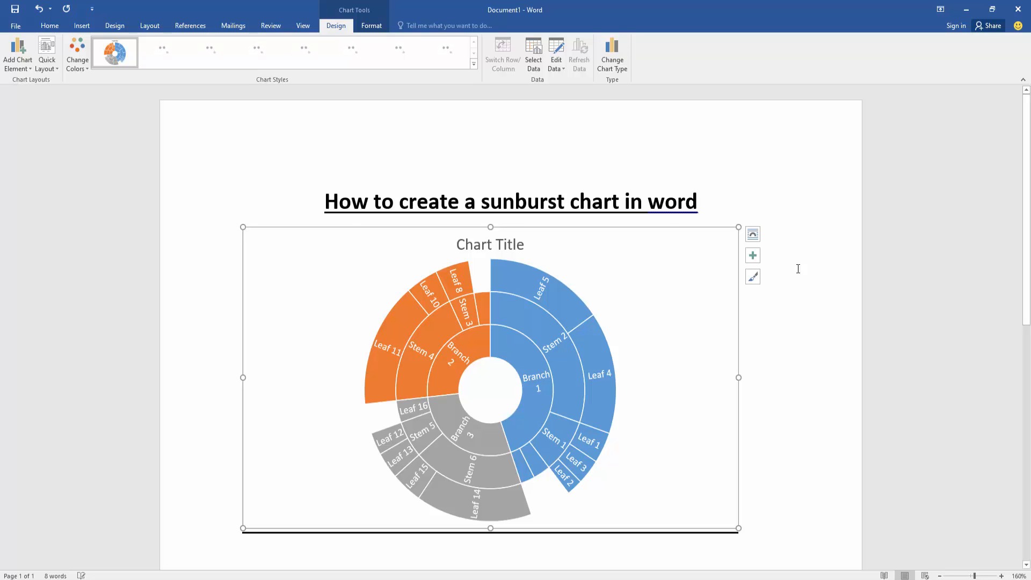
- Close the 'Chart in Microsoft Word' sample data window, leaving the chart unchanged
left_click(556, 54)
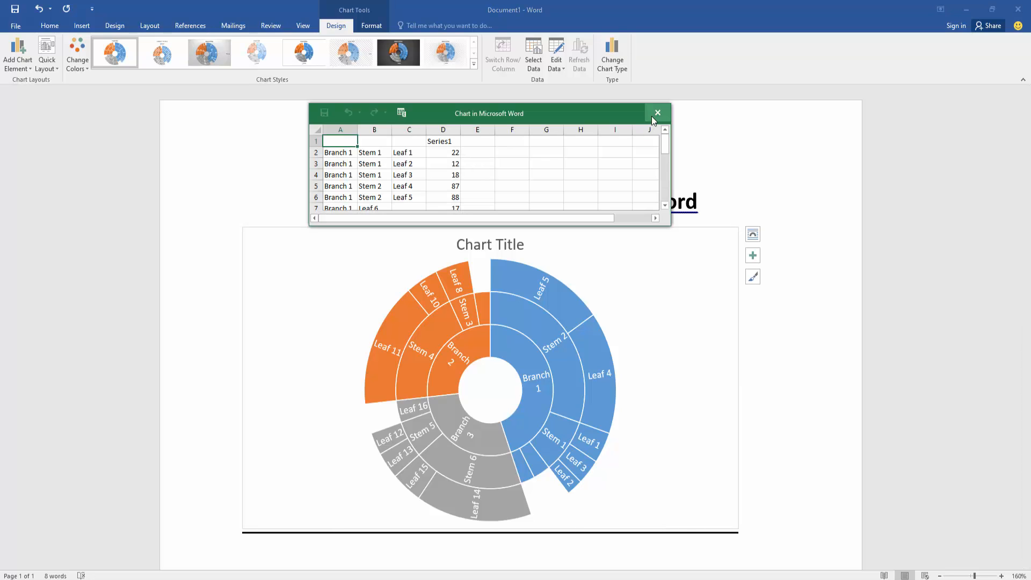
left_click(656, 112)
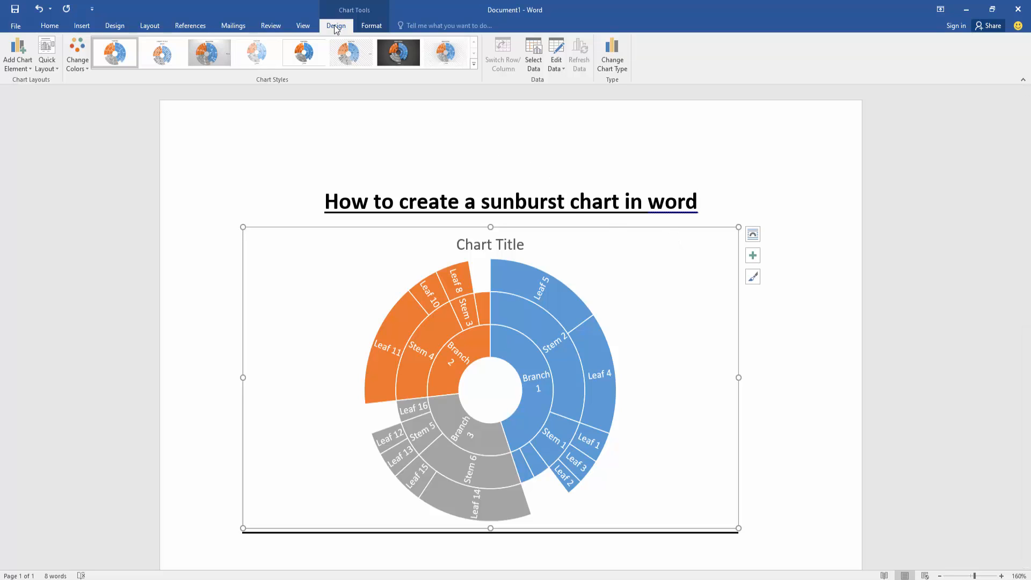
mouse_move(267, 84)
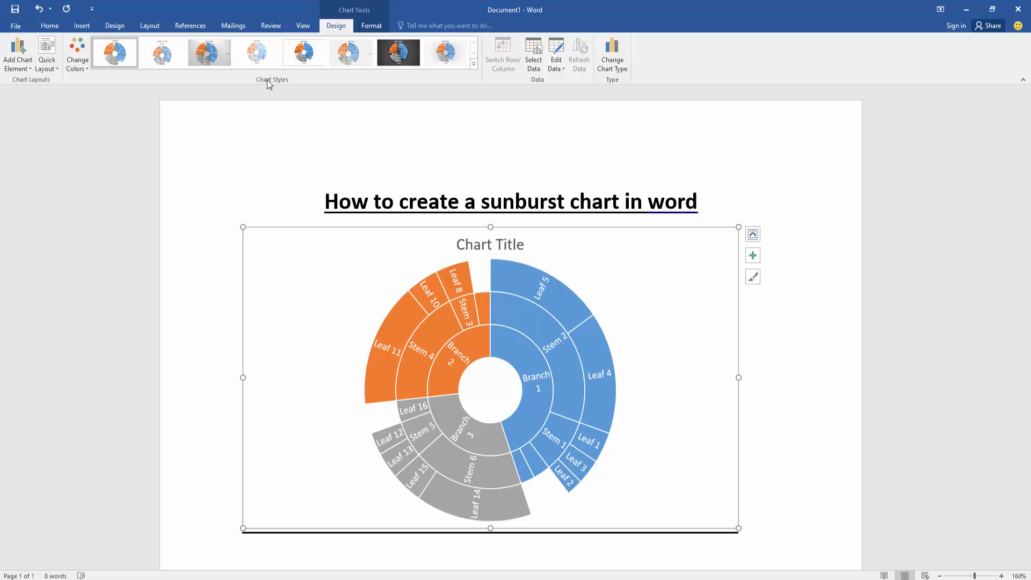
- Apply the dark chart style and the orange, yellow and green colour palette
left_click(398, 53)
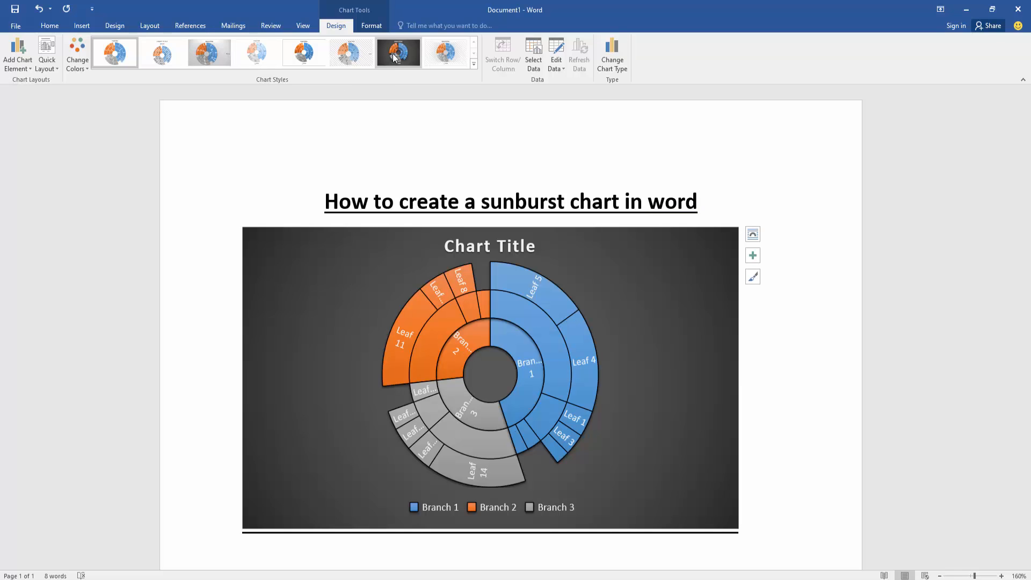
left_click(114, 52)
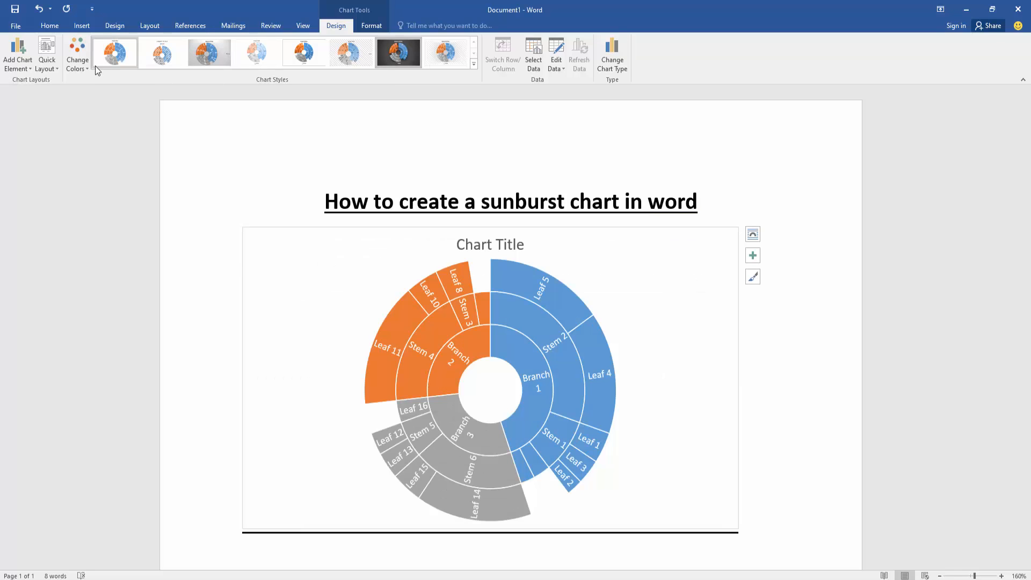
left_click(77, 54)
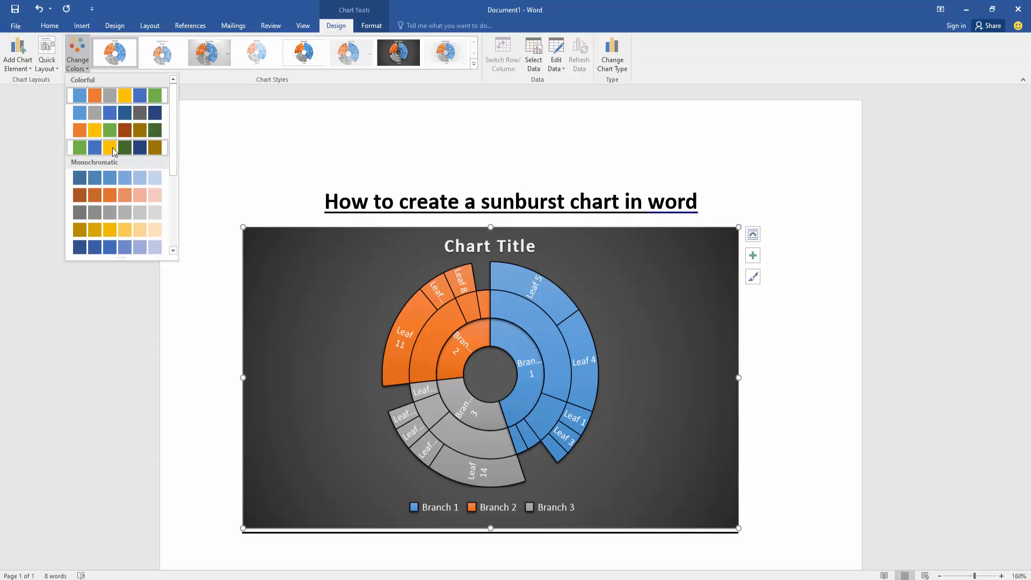
left_click(112, 136)
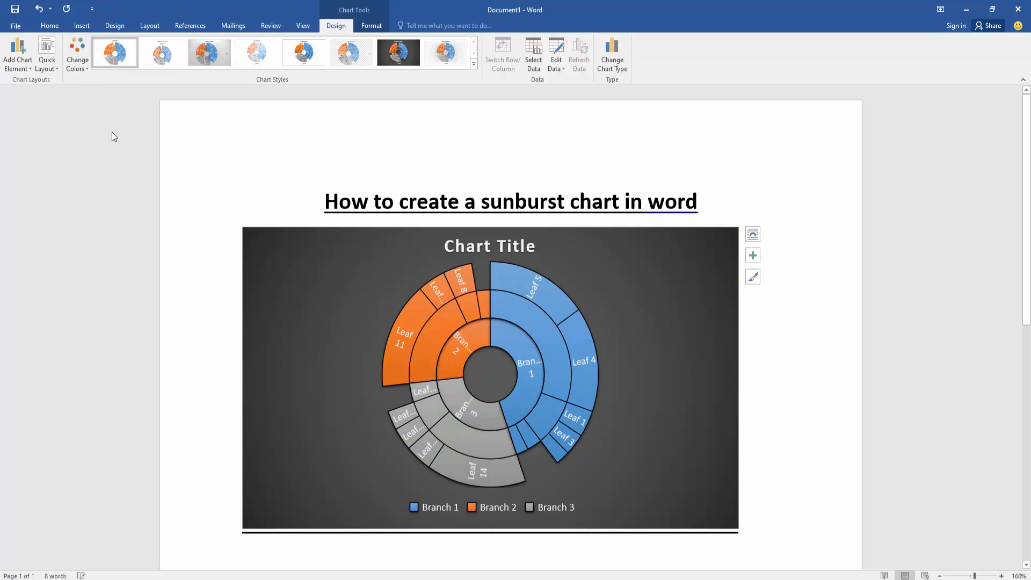
- Apply a Quick Layout with the legend at the top and value labels
left_click(398, 52)
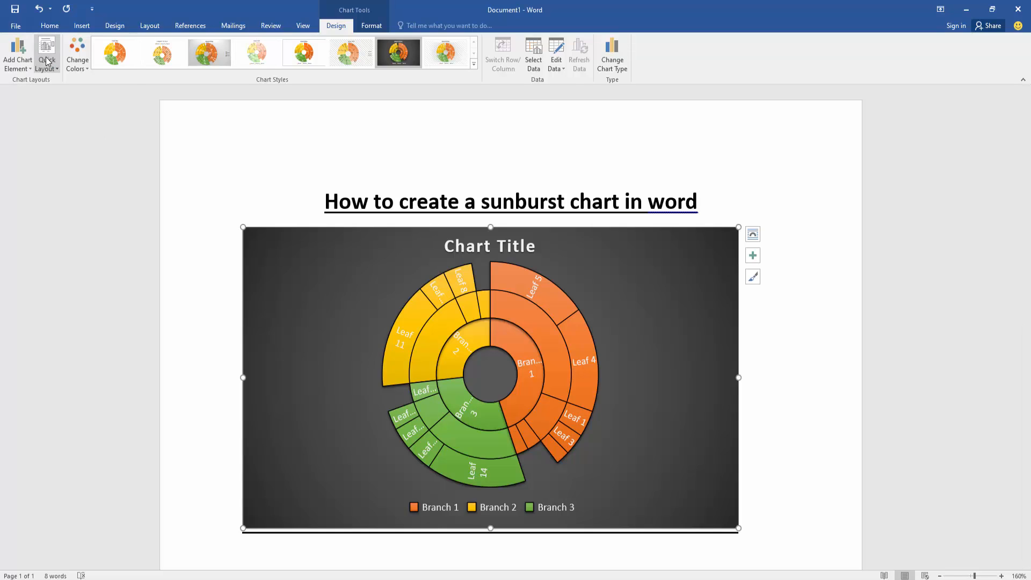
left_click(46, 54)
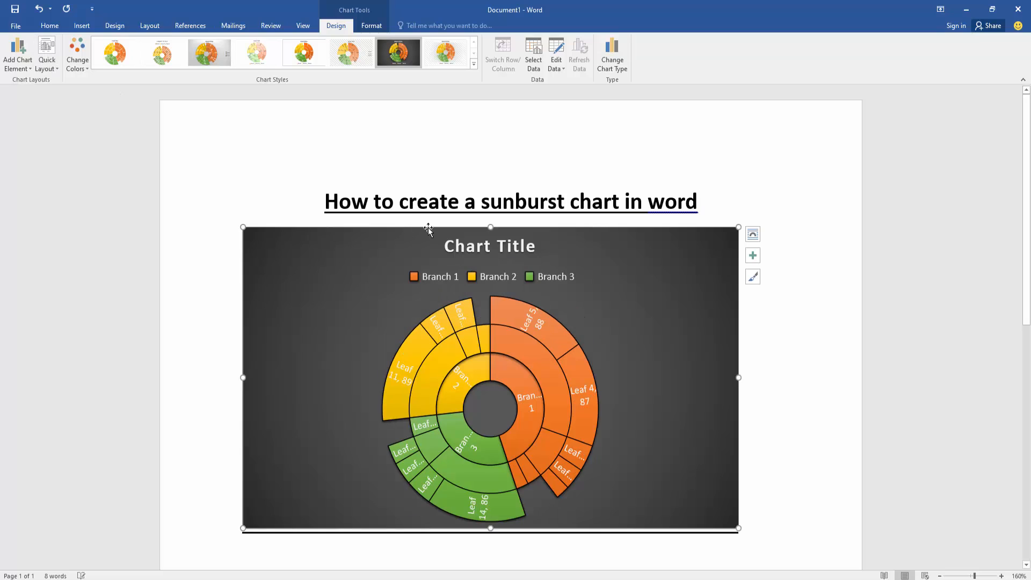
mouse_move(654, 294)
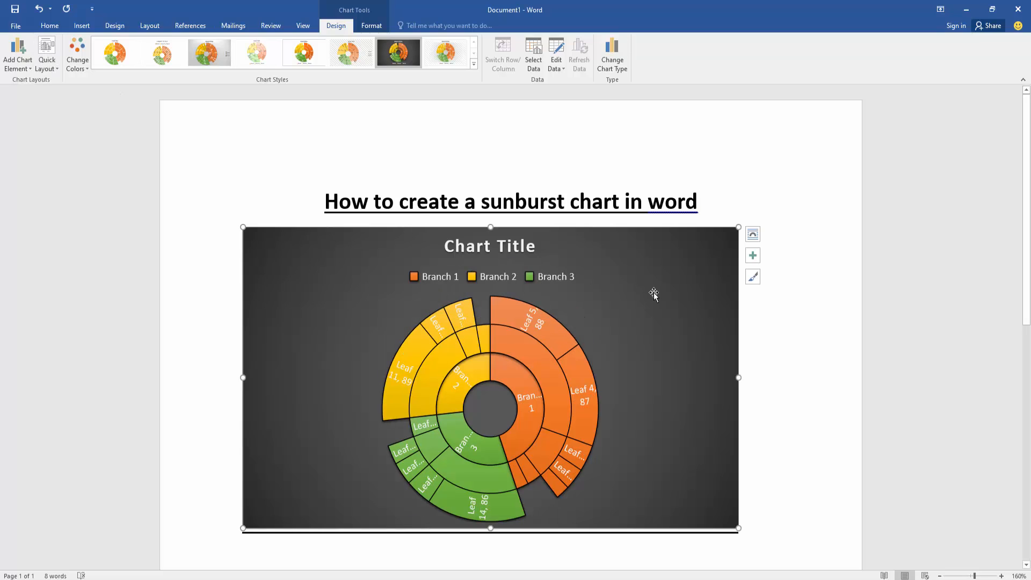
right_click(653, 294)
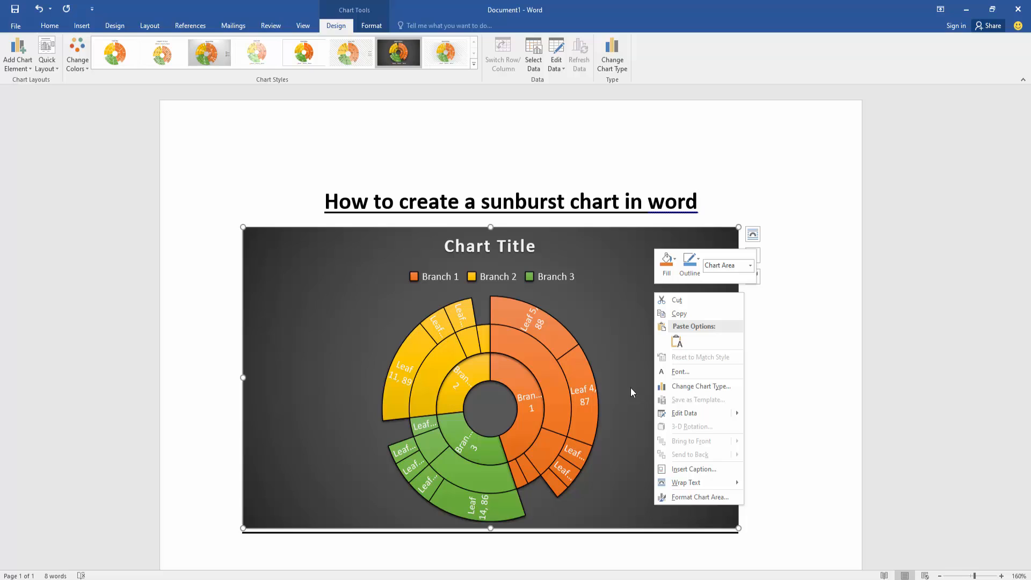